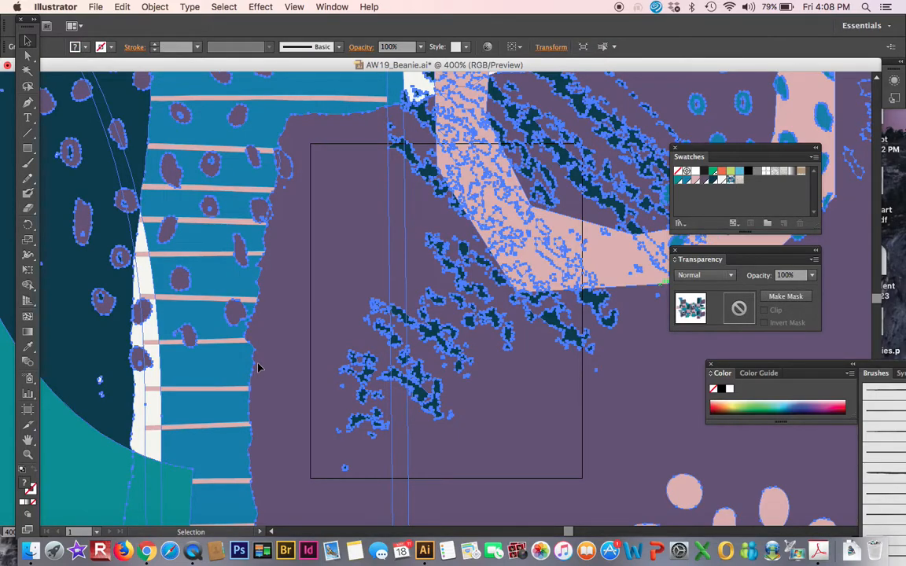
Drag the floral print from Chrome's WGSN Urban Resort report into the beanie file.
left_click(27, 65)
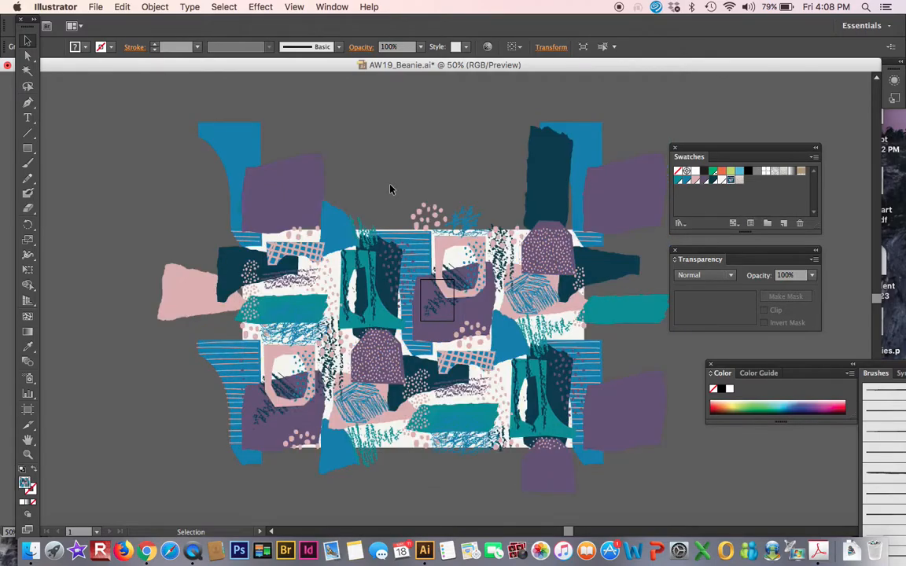
left_click(391, 189)
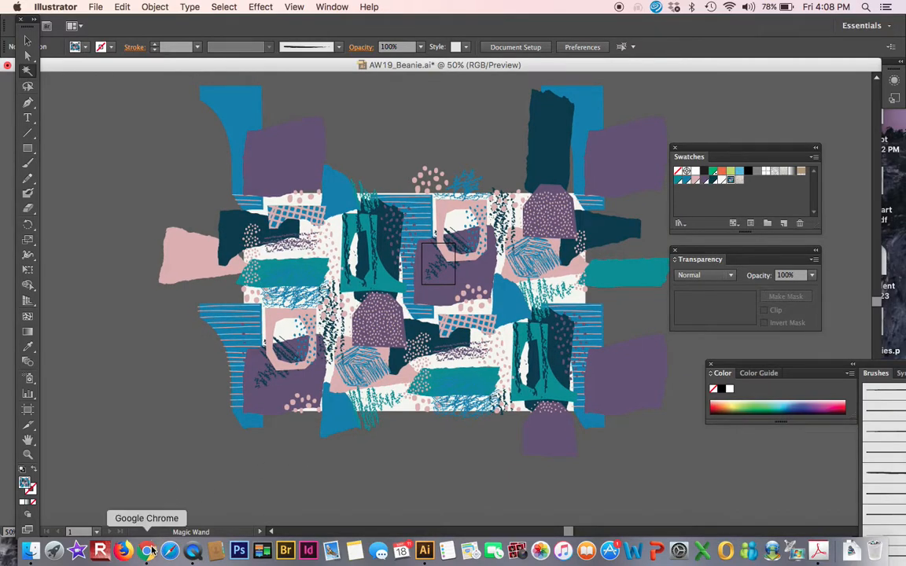
left_click(146, 549)
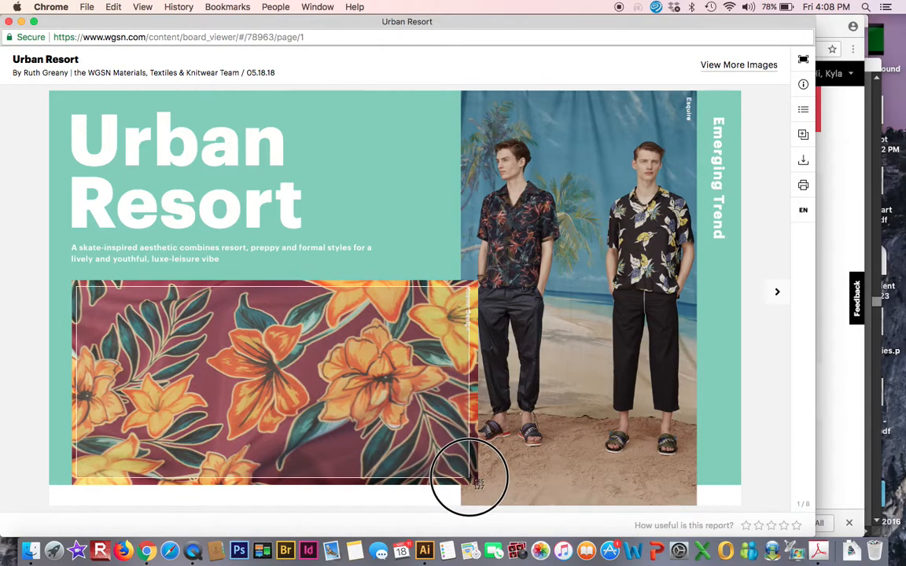
left_click(424, 549)
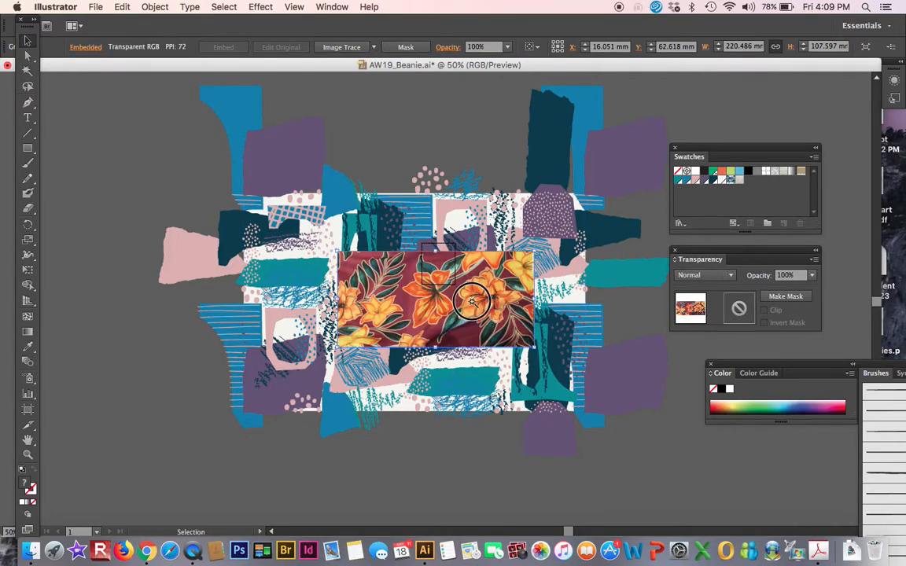
Move the floral print off the collage to the lower left of the pattern.
left_click_drag(471, 303, 177, 478)
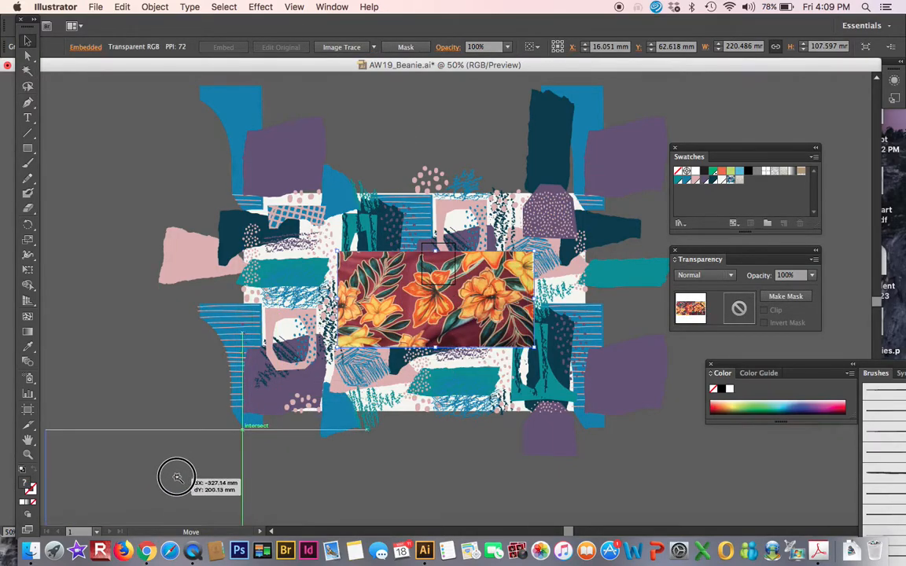
left_click_drag(433, 299, 142, 472)
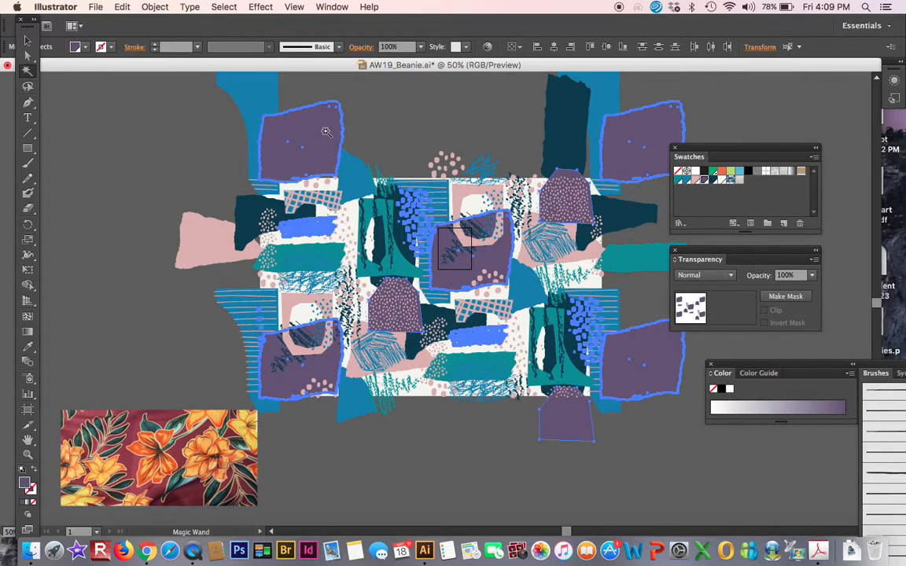
mouse_move(27, 485)
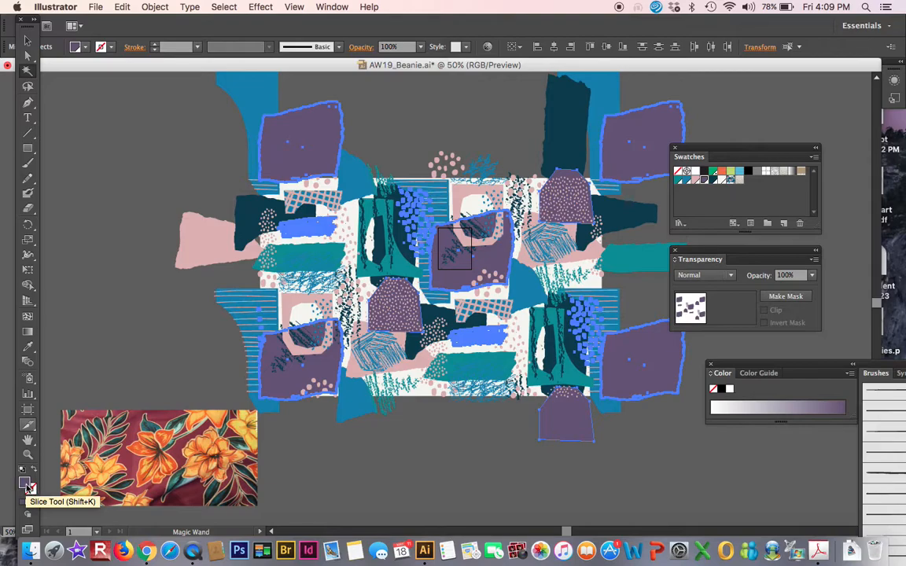
mouse_move(63, 124)
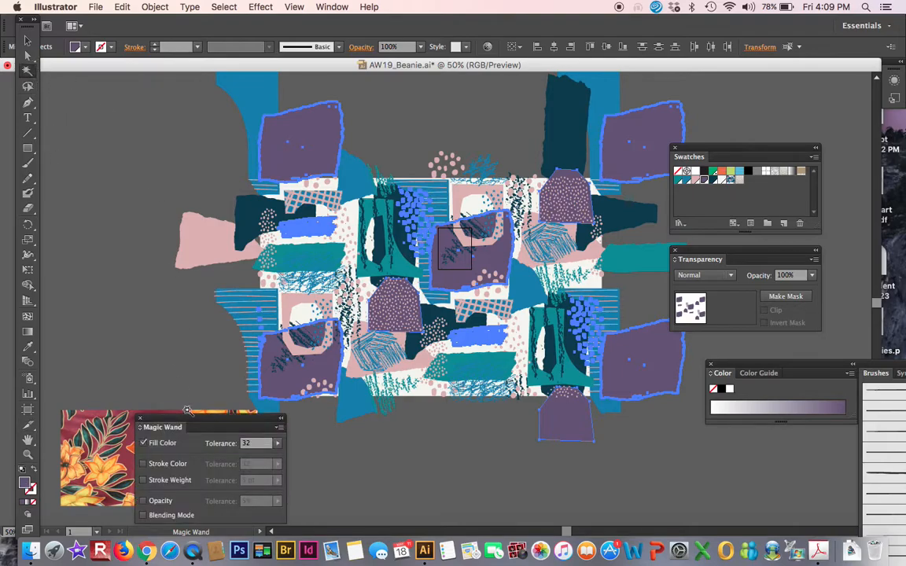
Eyedropper print colours onto the purple group (orange) and the teal group.
left_click_drag(162, 426, 84, 189)
type("0")
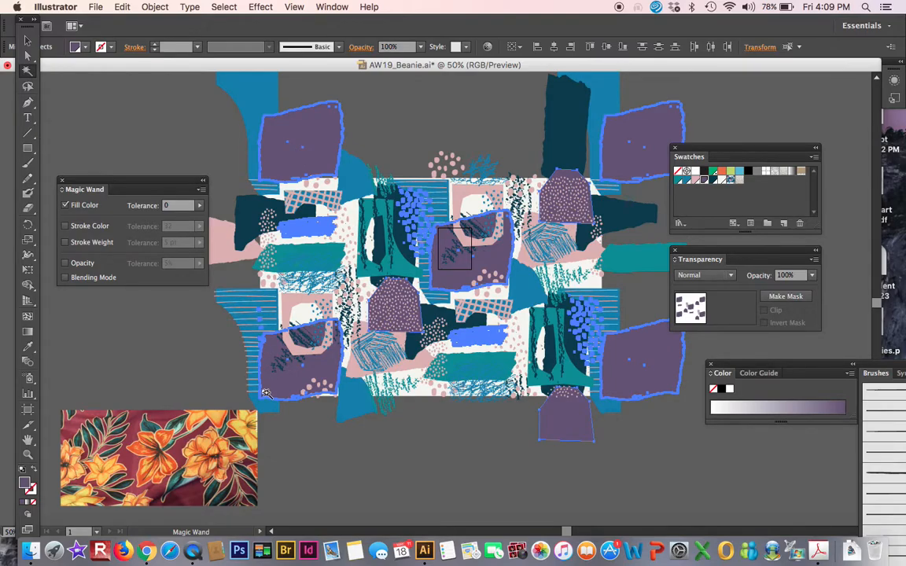
mouse_move(167, 437)
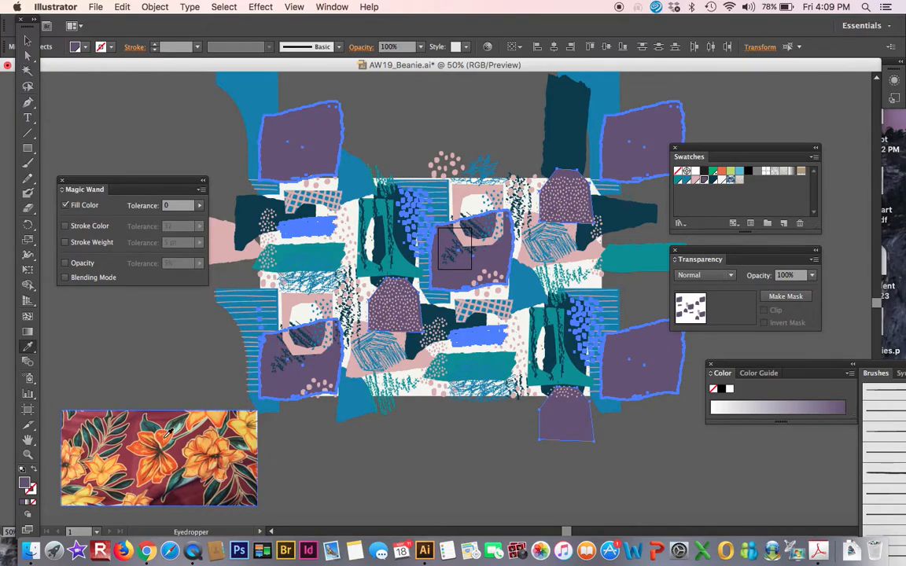
left_click(166, 437)
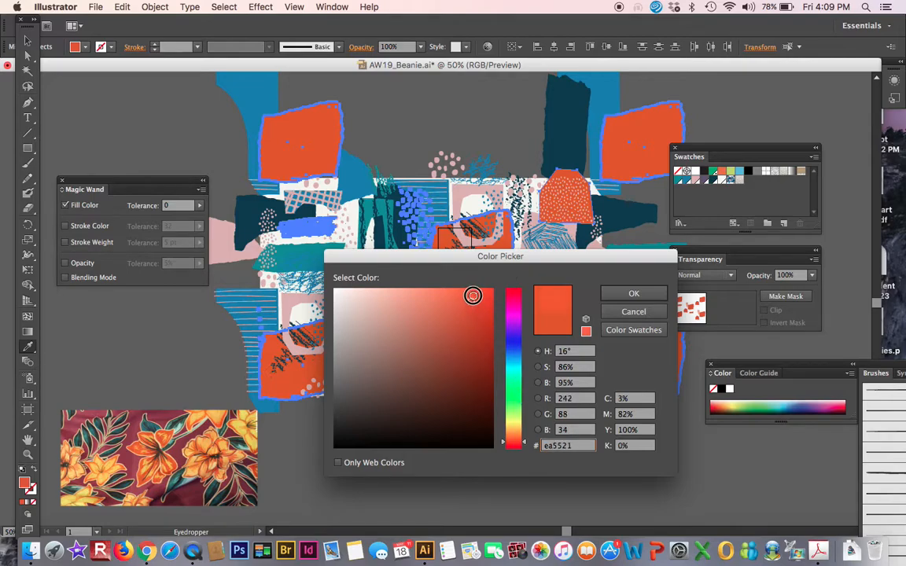
left_click(454, 312)
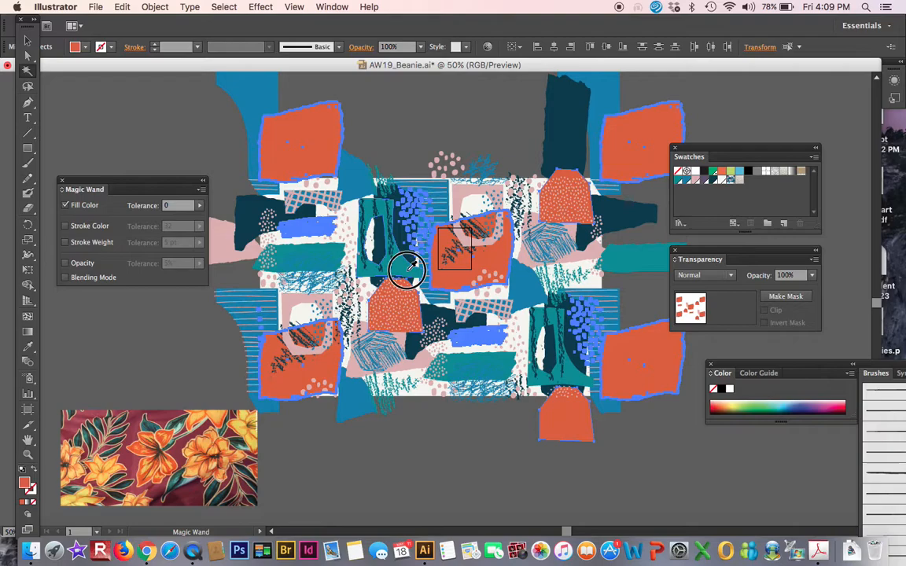
left_click(407, 271)
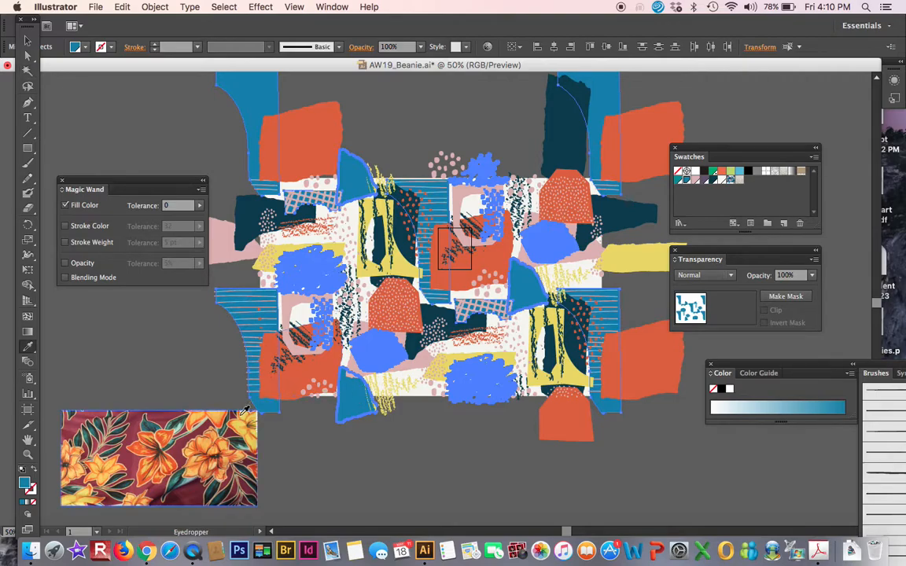
left_click(159, 438)
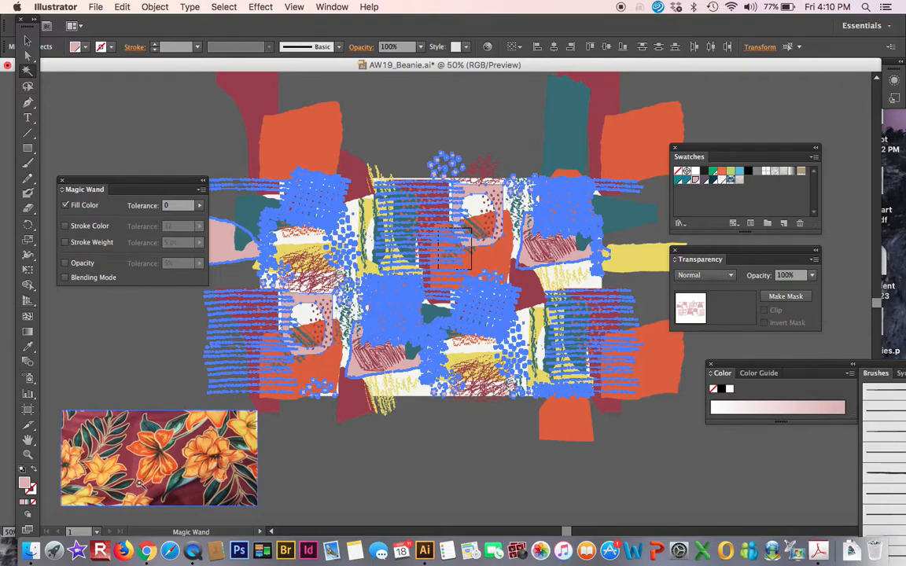
mouse_move(189, 480)
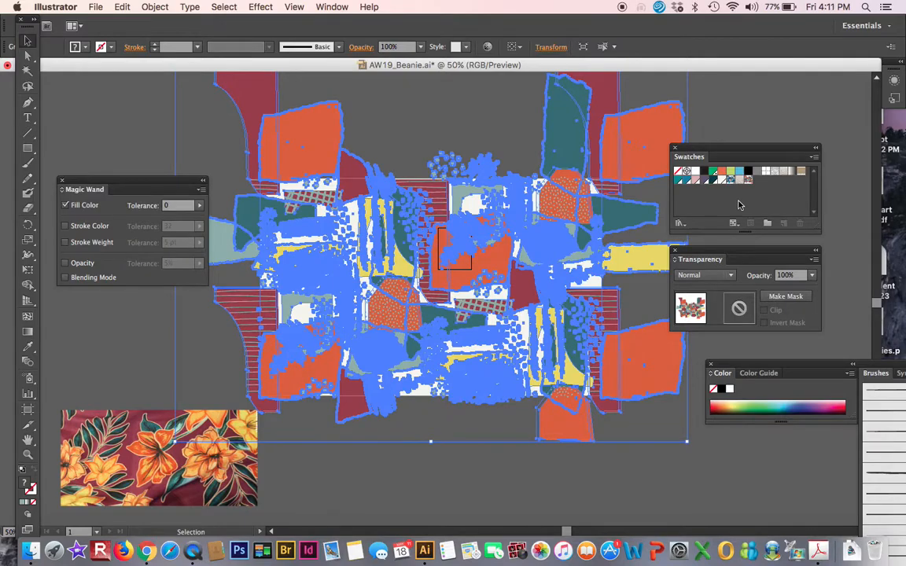
mouse_move(760, 210)
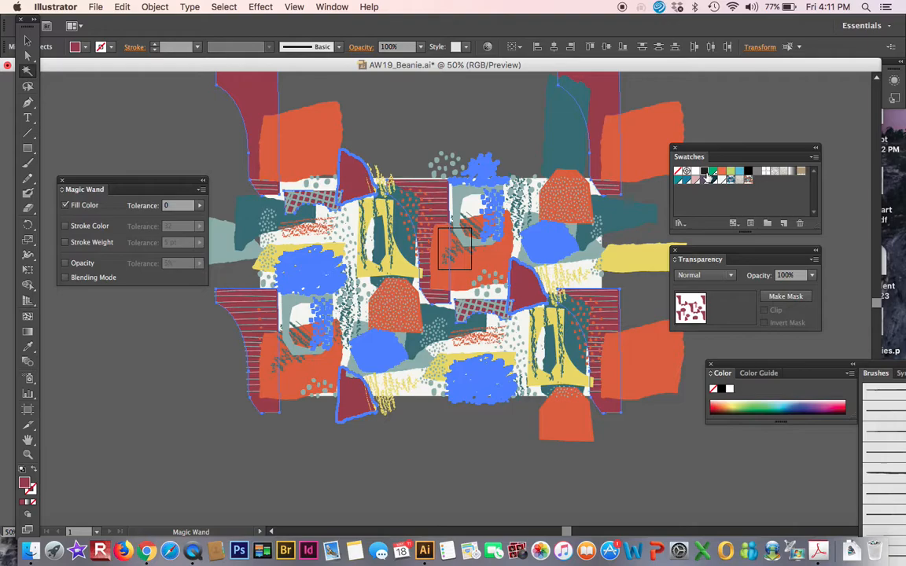
Recolour the dark red and yellow pieces black and the teal and orange pieces grey.
left_click(697, 178)
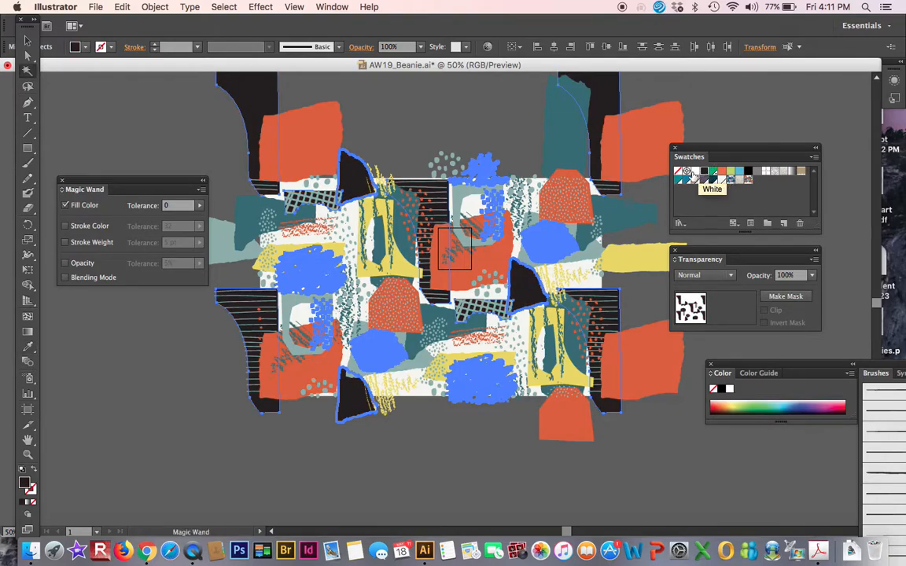
left_click(579, 150)
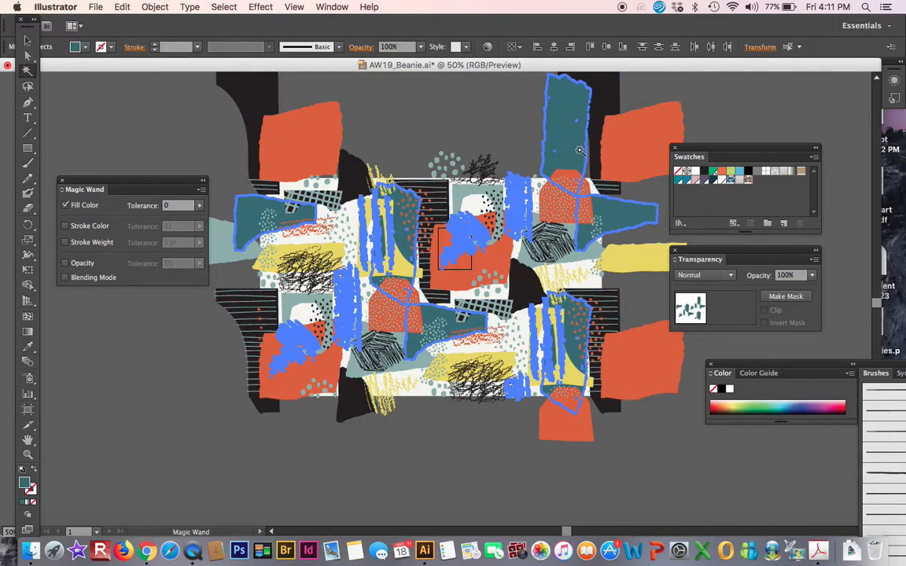
left_click(643, 134)
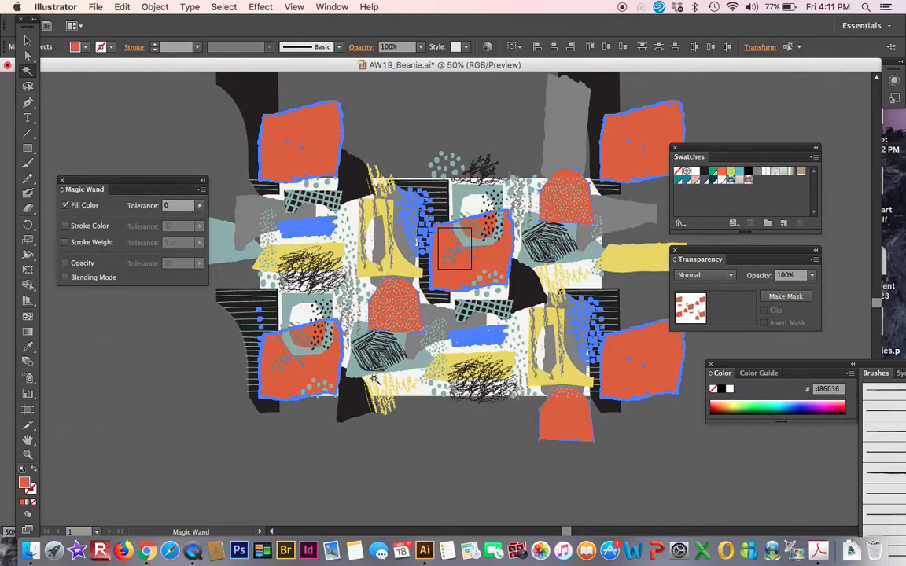
mouse_move(756, 173)
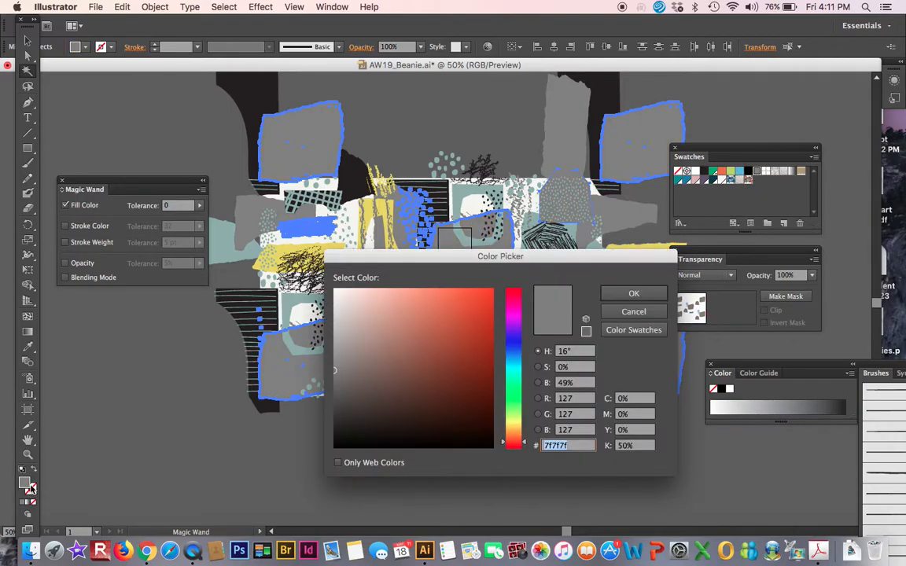
left_click(337, 331)
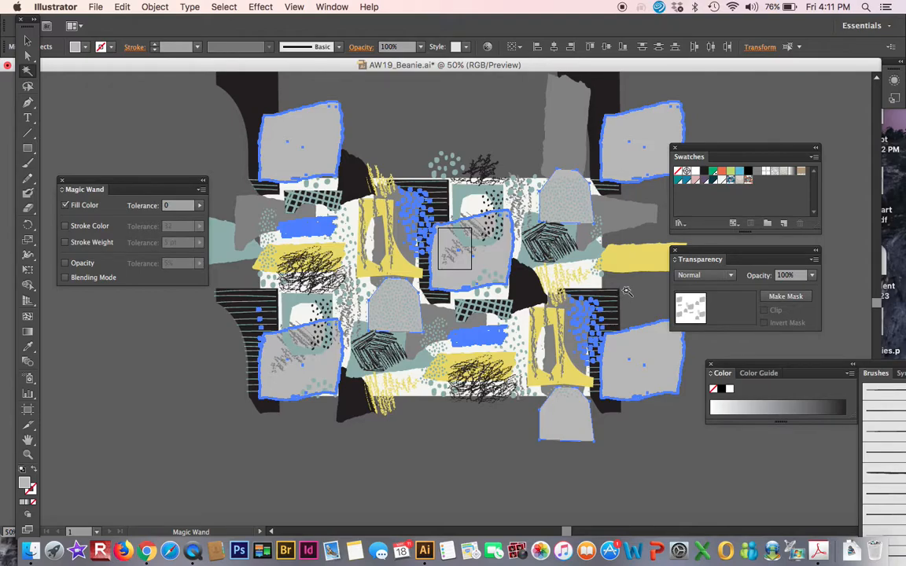
mouse_move(629, 264)
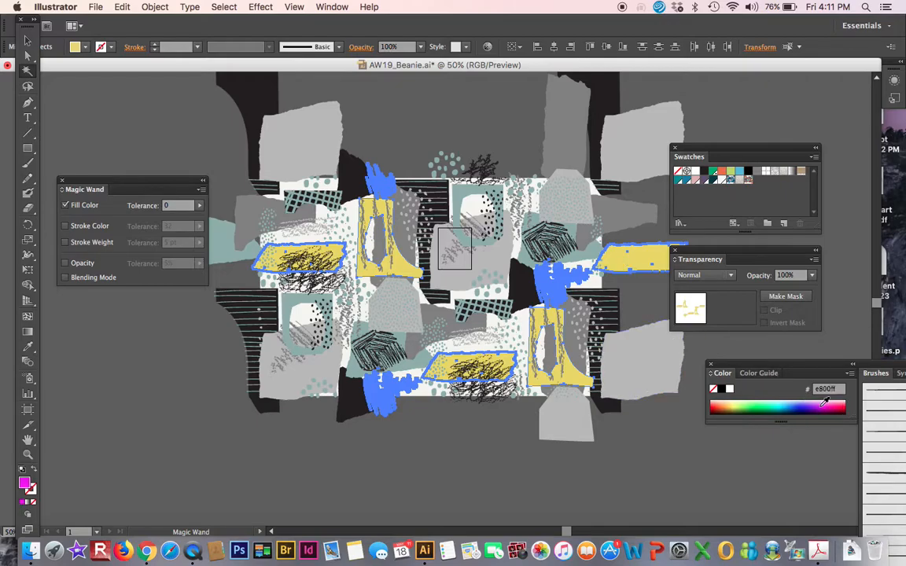
left_click(818, 402)
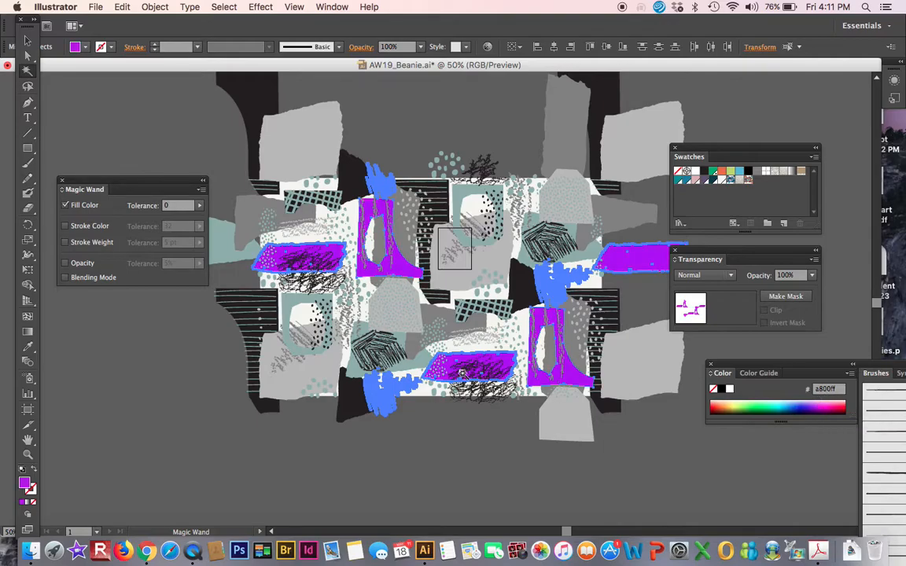
left_click(744, 170)
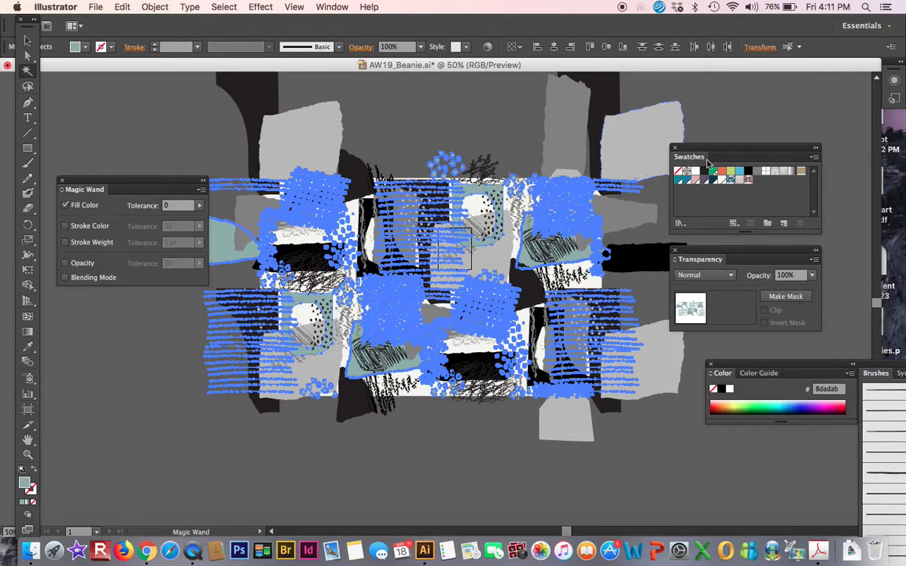
mouse_move(755, 178)
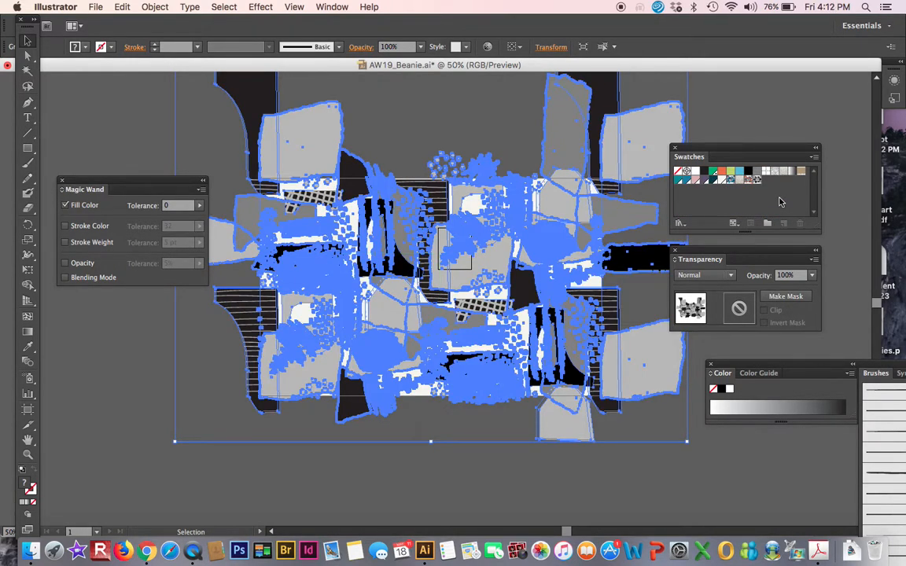
Delete the selected grey collage to show the patchwork beanie artboard.
key("delete")
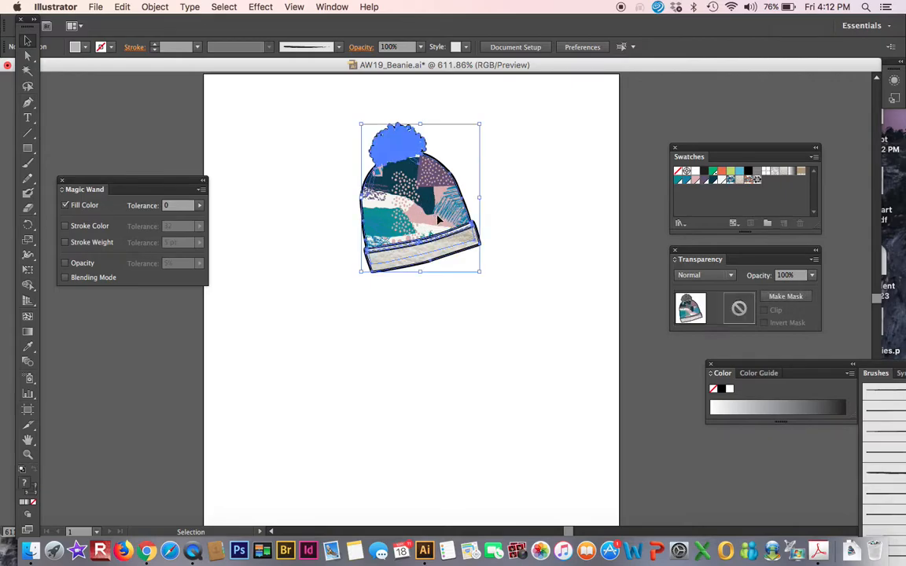
Option-drag copies of the beanie downward and to the right.
left_click(436, 220)
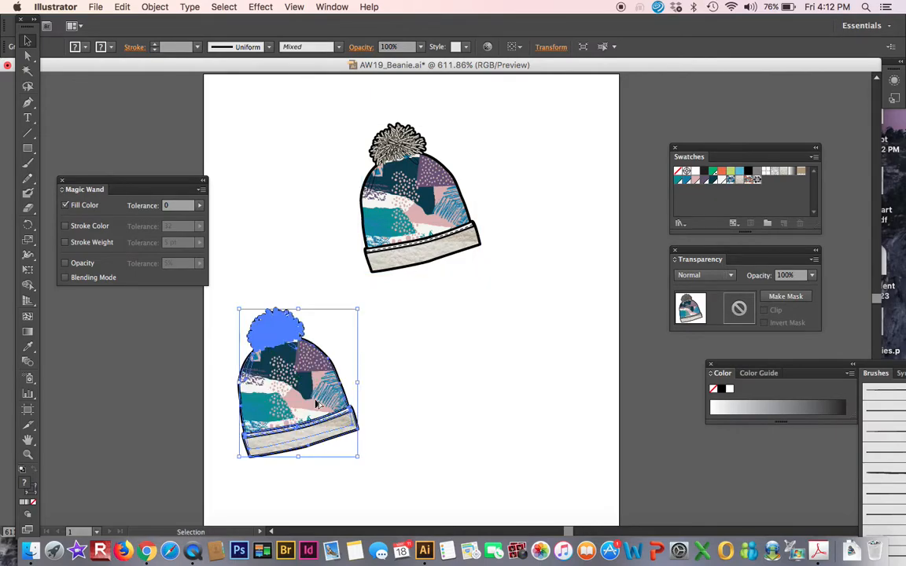
left_click_drag(297, 383, 470, 391)
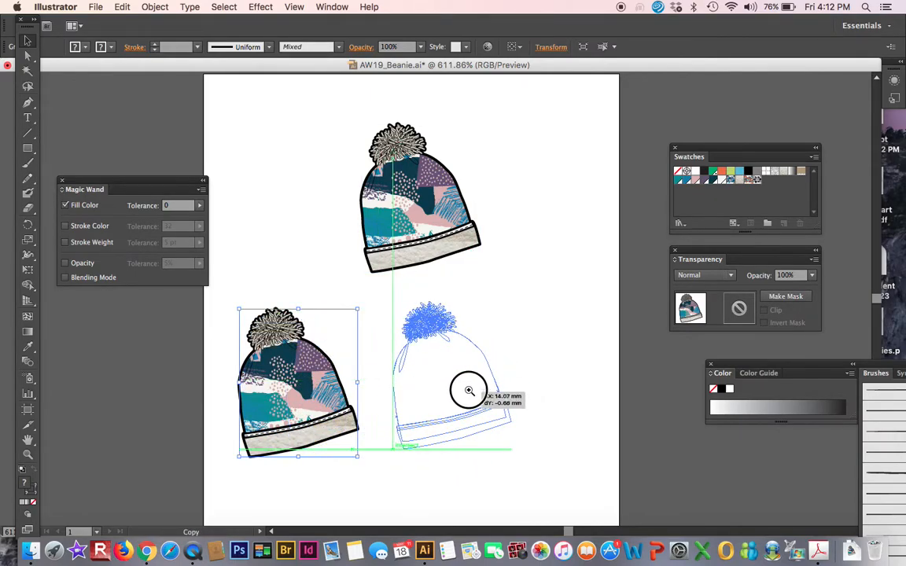
left_click_drag(468, 391, 483, 375)
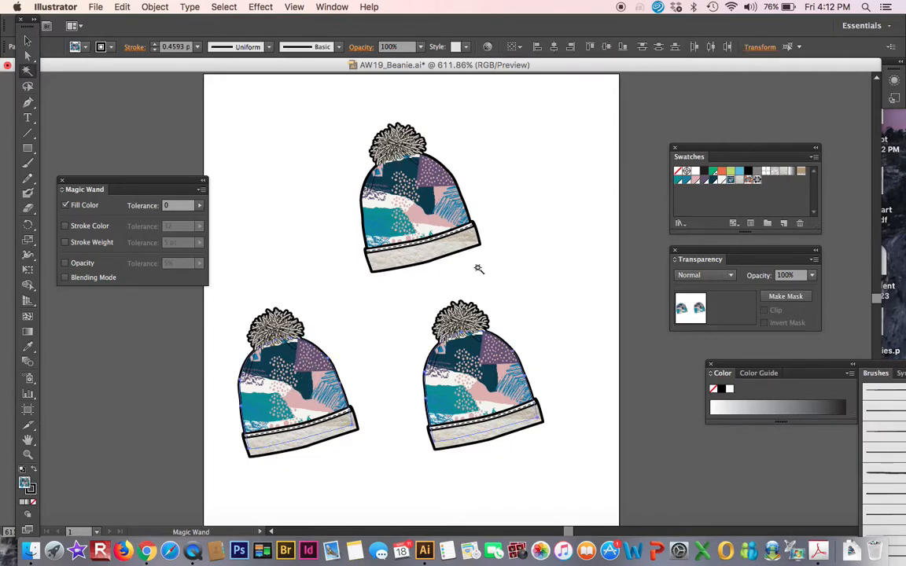
mouse_move(749, 183)
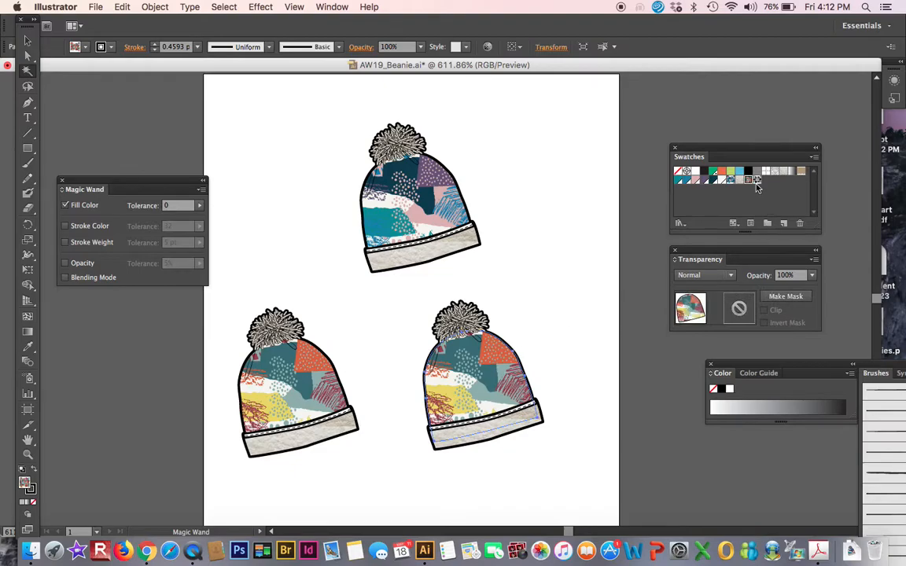
Fill the right beanie with the new pattern colourway swatch.
left_click(481, 378)
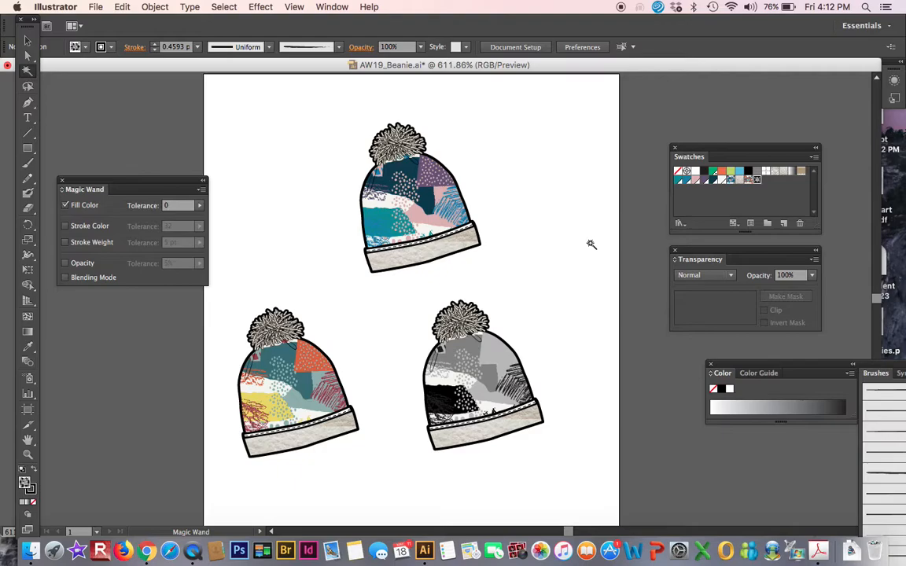
mouse_move(547, 338)
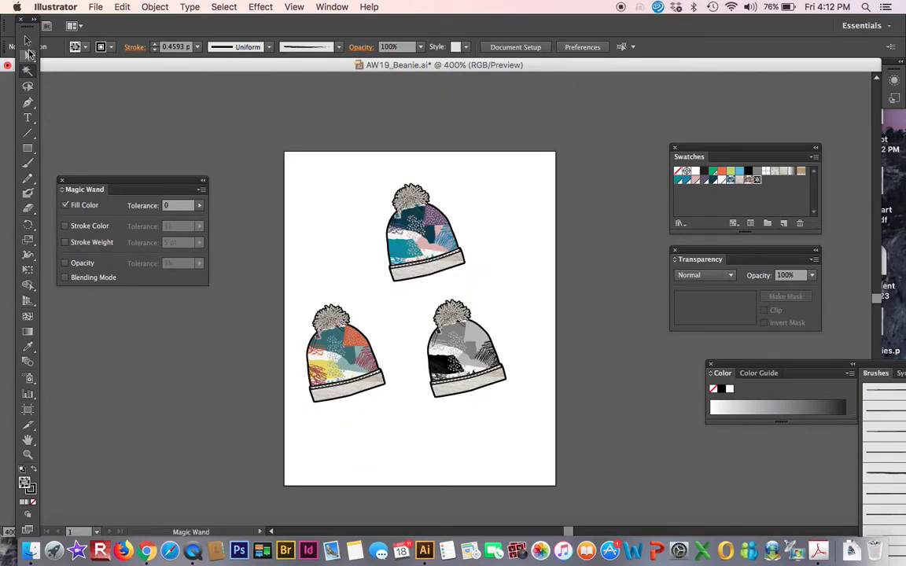
Switch to the Selection tool and open the File menu.
left_click(27, 40)
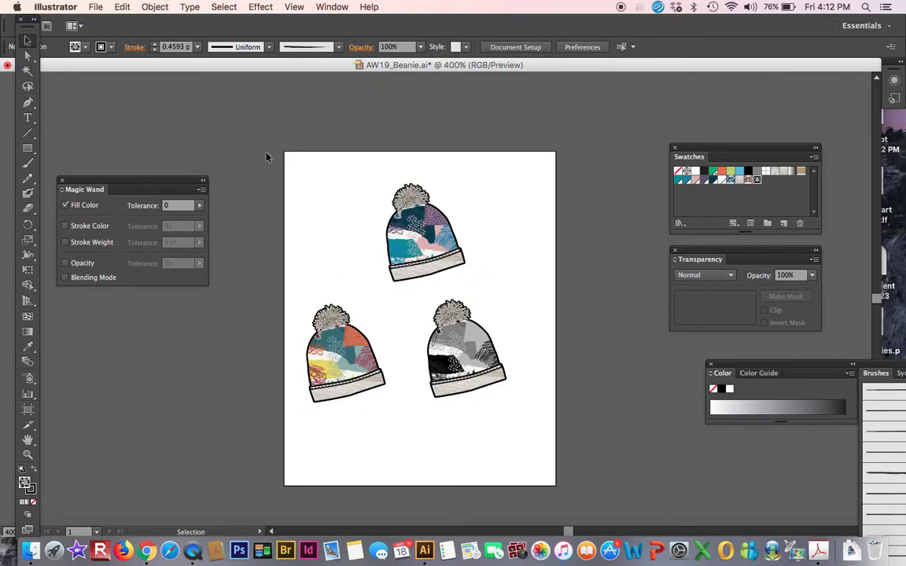
mouse_move(265, 126)
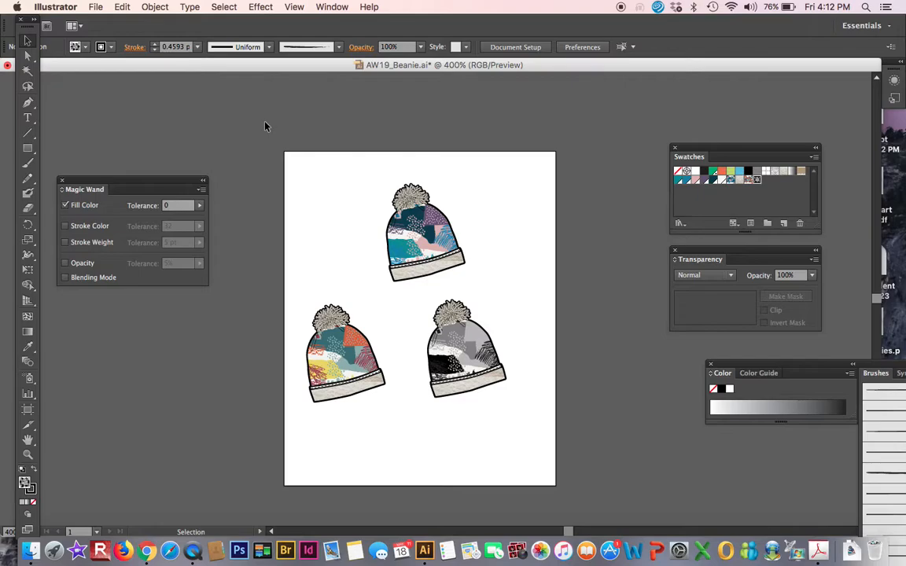
mouse_move(241, 79)
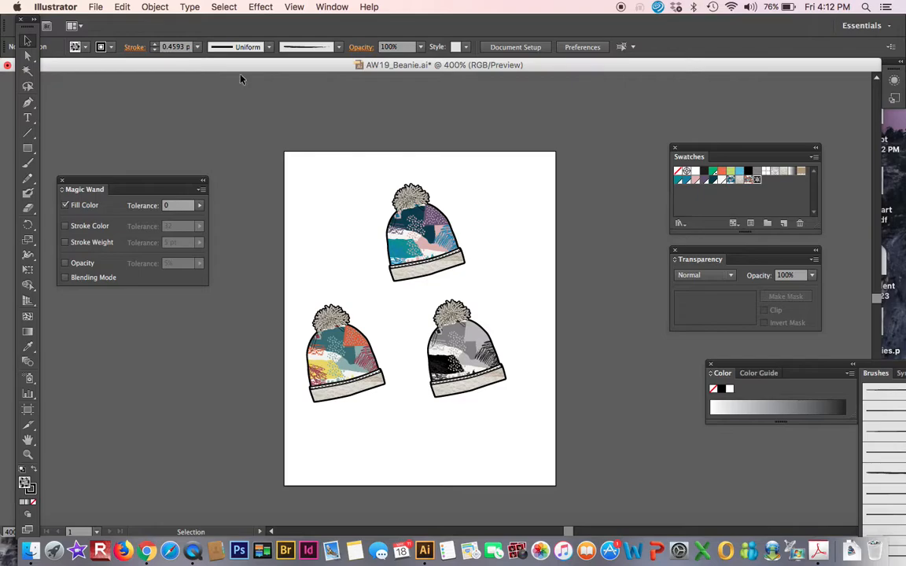
left_click(95, 7)
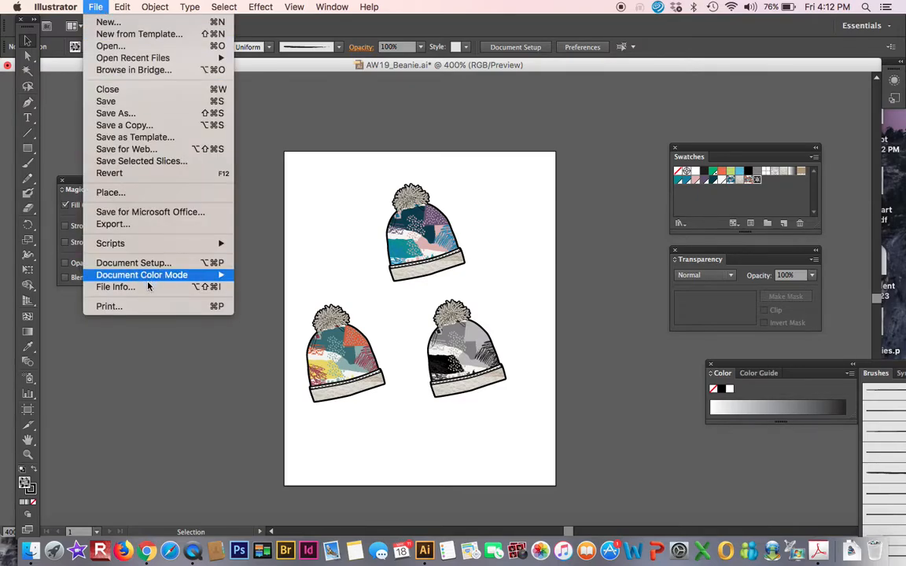
Set the artboard to the Tabloid preset in landscape through Document Setup.
left_click(132, 262)
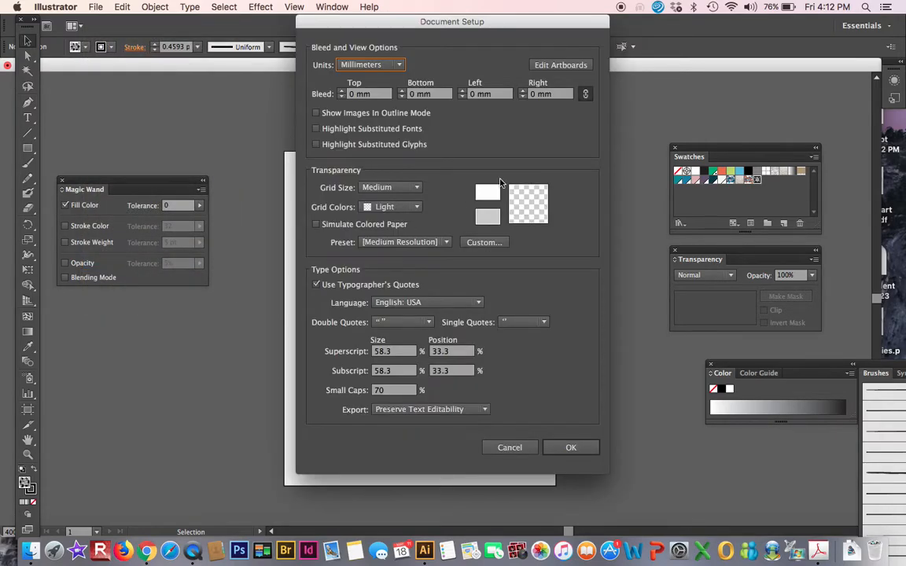
left_click(571, 447)
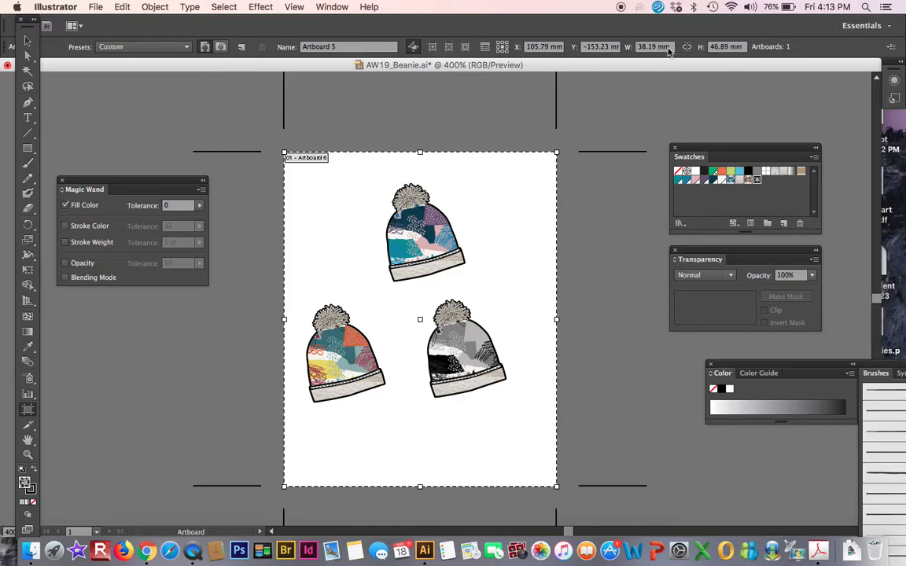
left_click(95, 6)
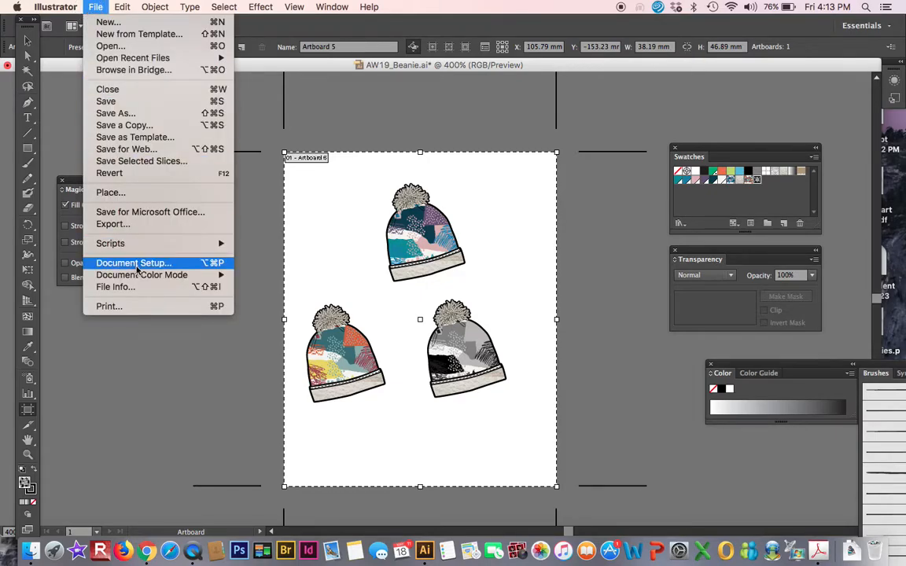
left_click(134, 263)
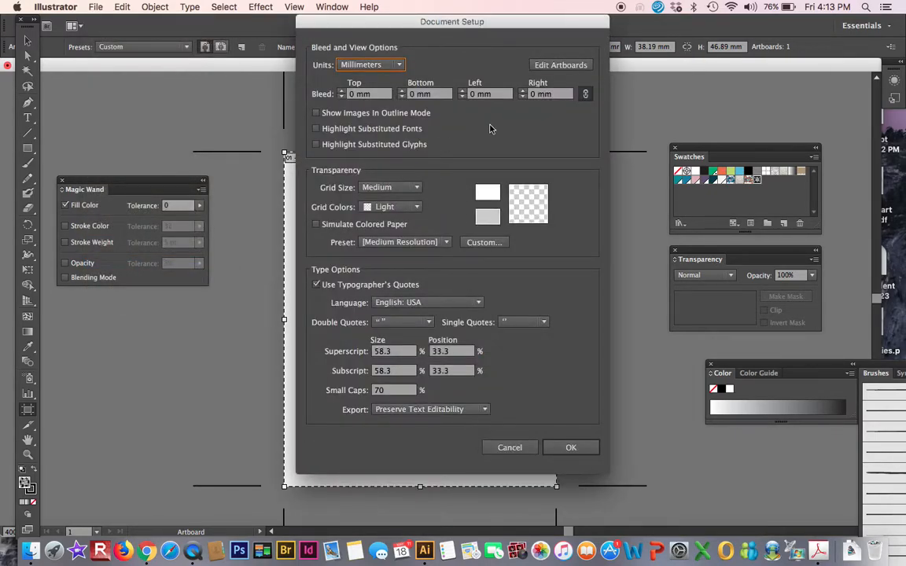
left_click(370, 65)
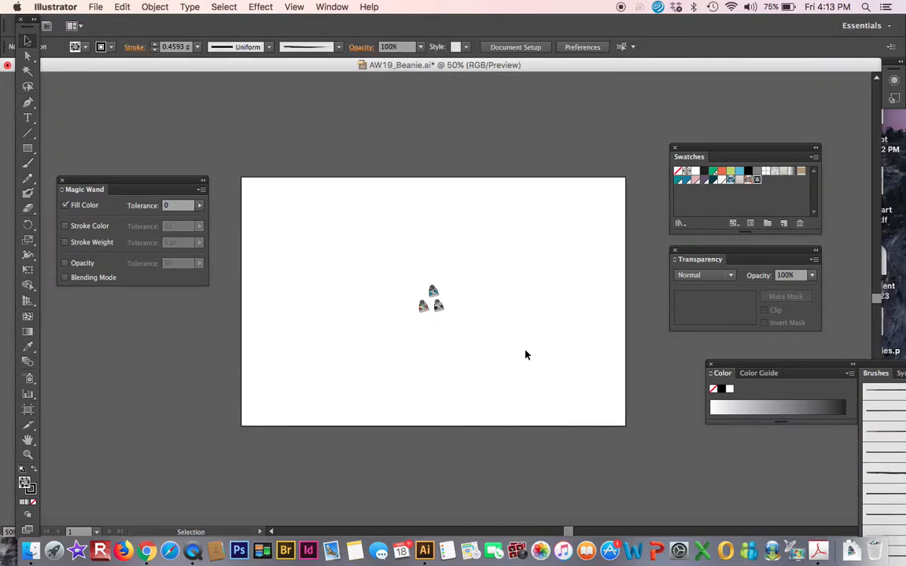
Select all three beanies and scale them up much larger.
left_click(437, 306)
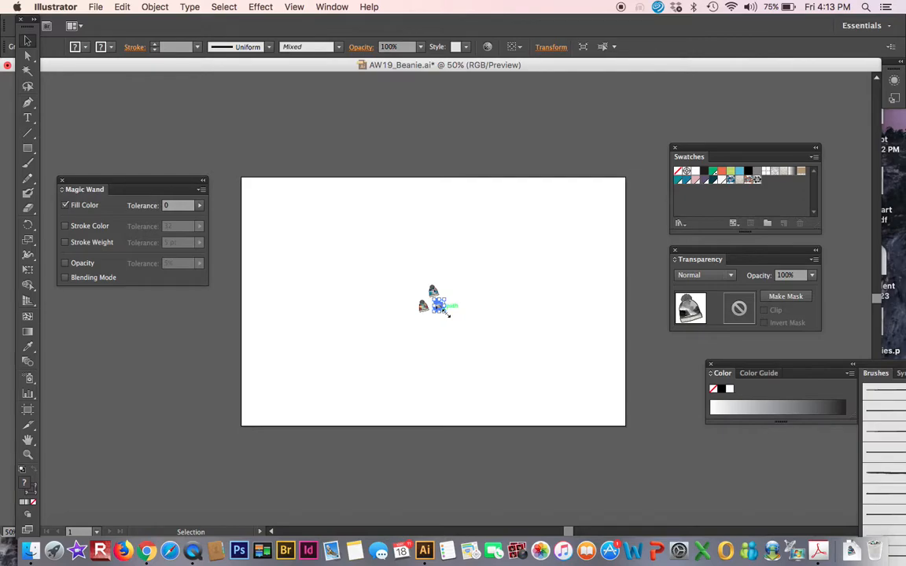
left_click(155, 6)
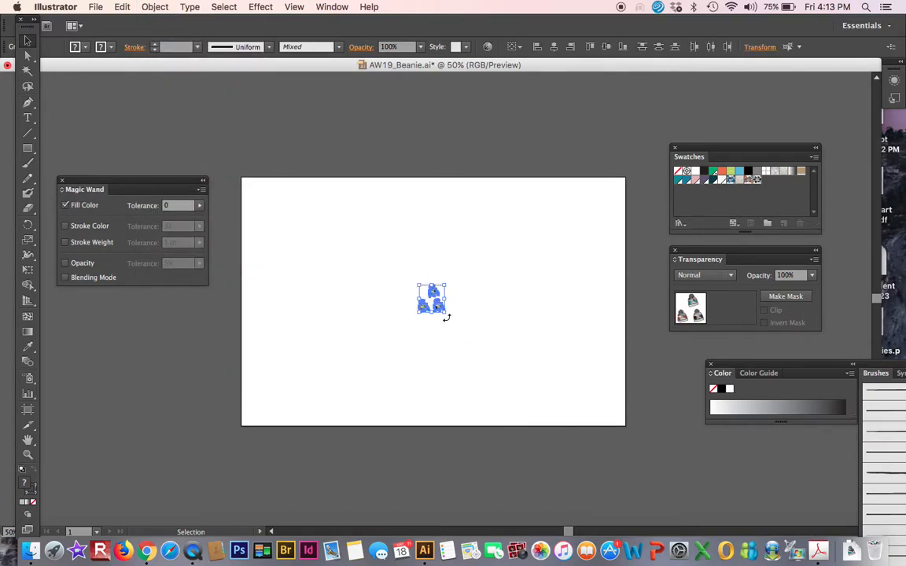
left_click_drag(446, 318, 570, 413)
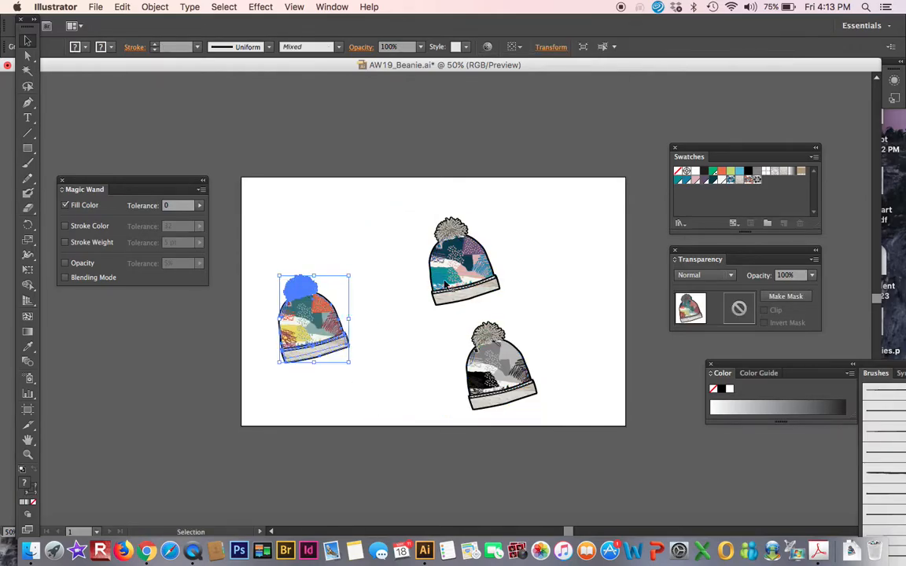
Arrange the beanies in a row, purple middle and grey right, bottom-aligned.
left_click_drag(313, 319, 428, 319)
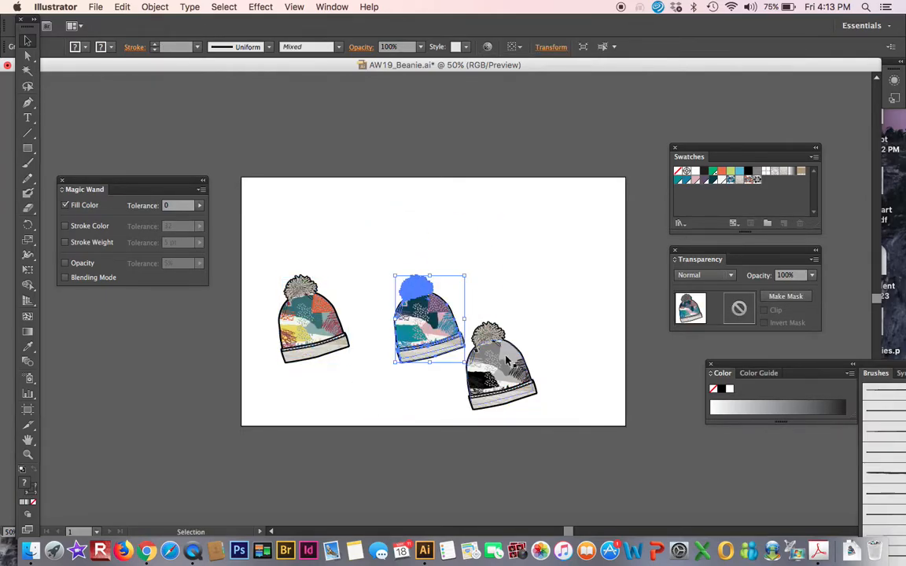
left_click_drag(429, 319, 544, 317)
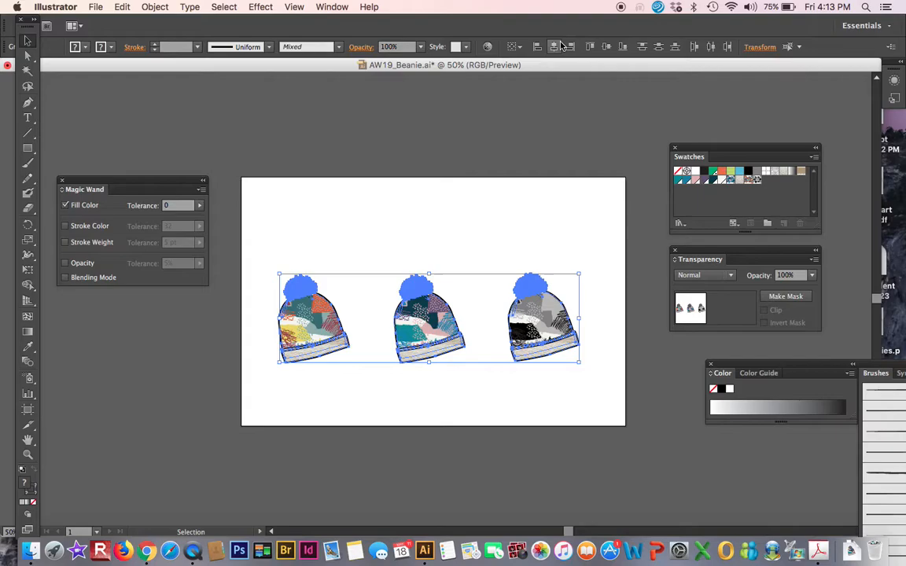
mouse_move(541, 349)
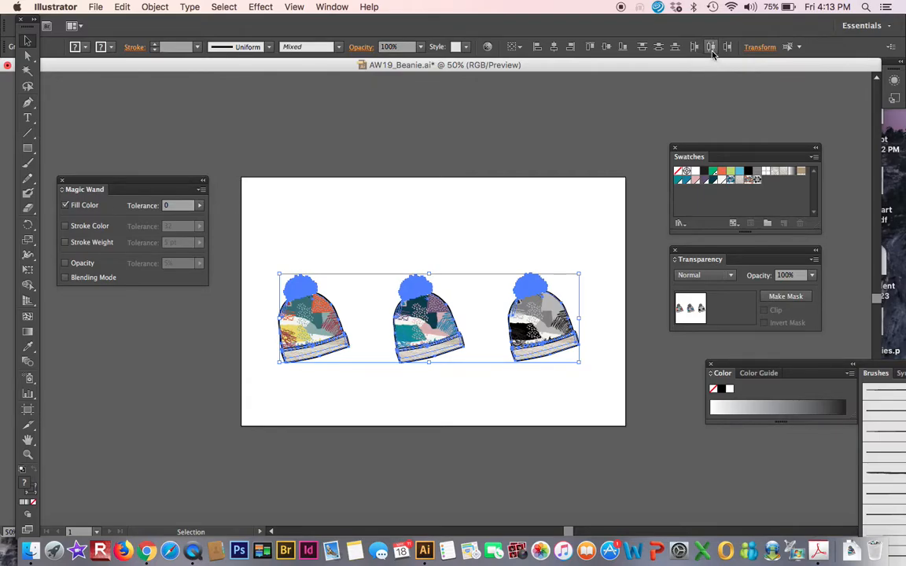
left_click(622, 46)
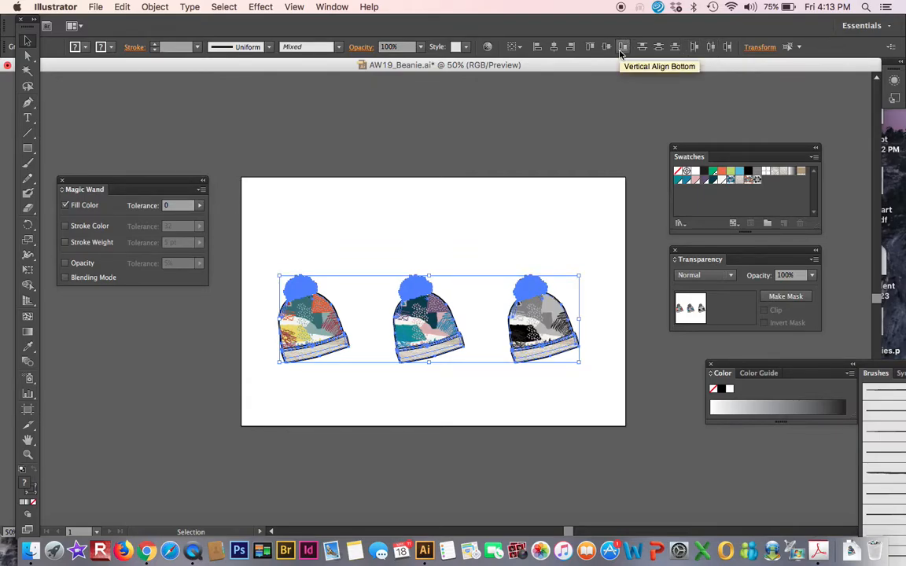
left_click_drag(428, 314, 429, 326)
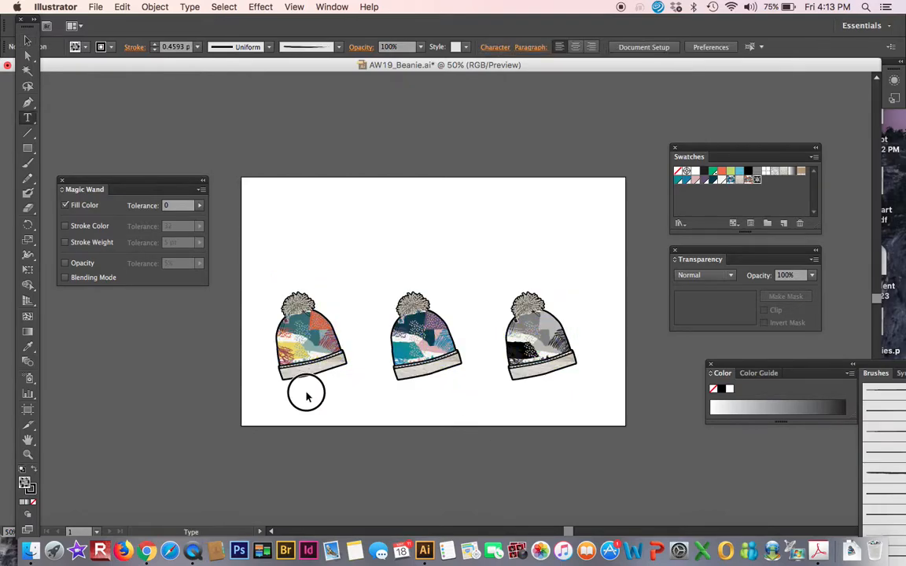
Add small 'Orange', 'Purple' and 'Gray' text labels beneath the three beanies.
left_click(305, 391)
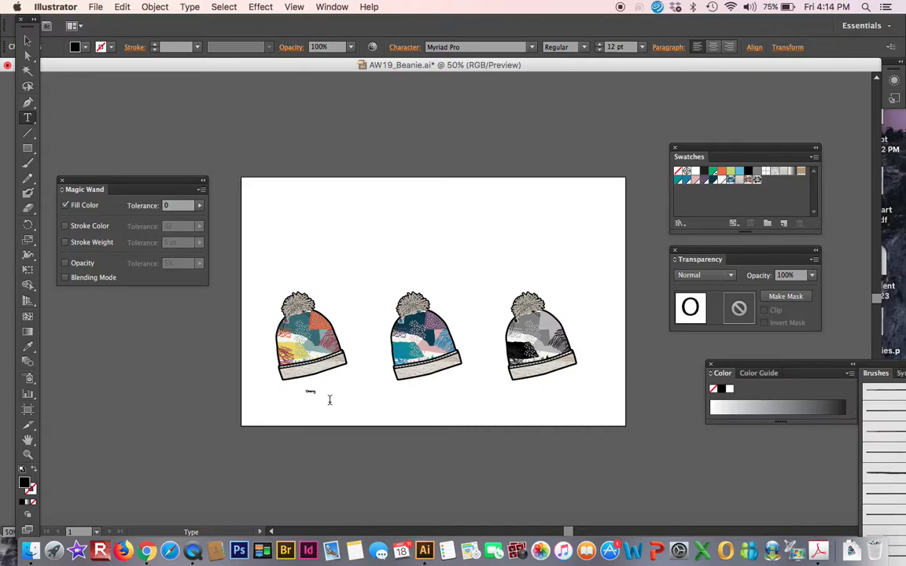
left_click(26, 58)
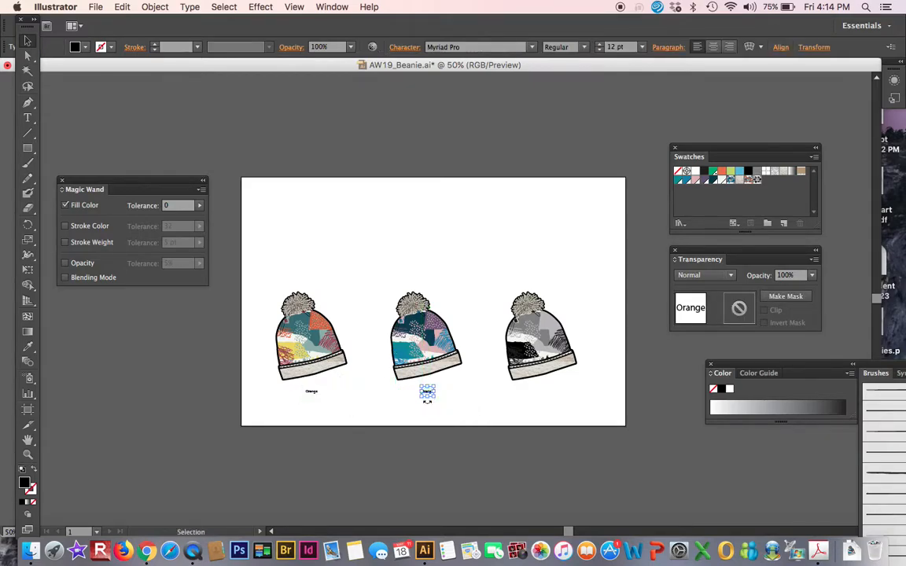
left_click(27, 116)
type("Purple")
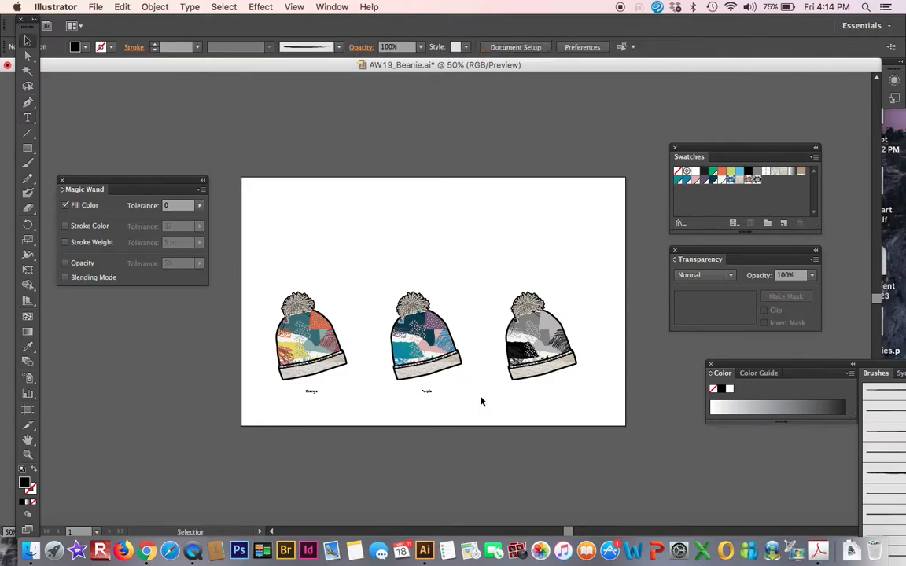
left_click(426, 391)
type("Grey")
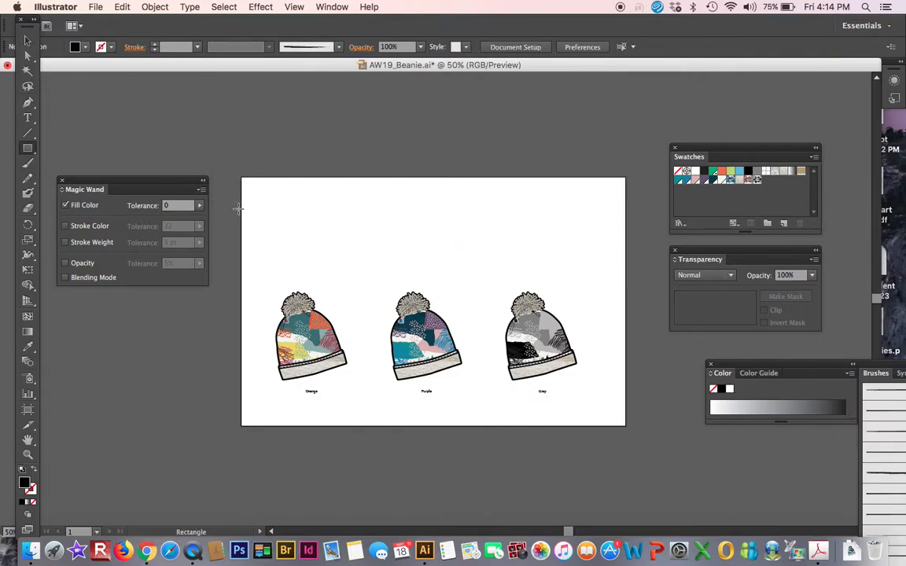
Draw a wide black bar and a thin black stripe across the top of the board.
left_click_drag(241, 211, 633, 220)
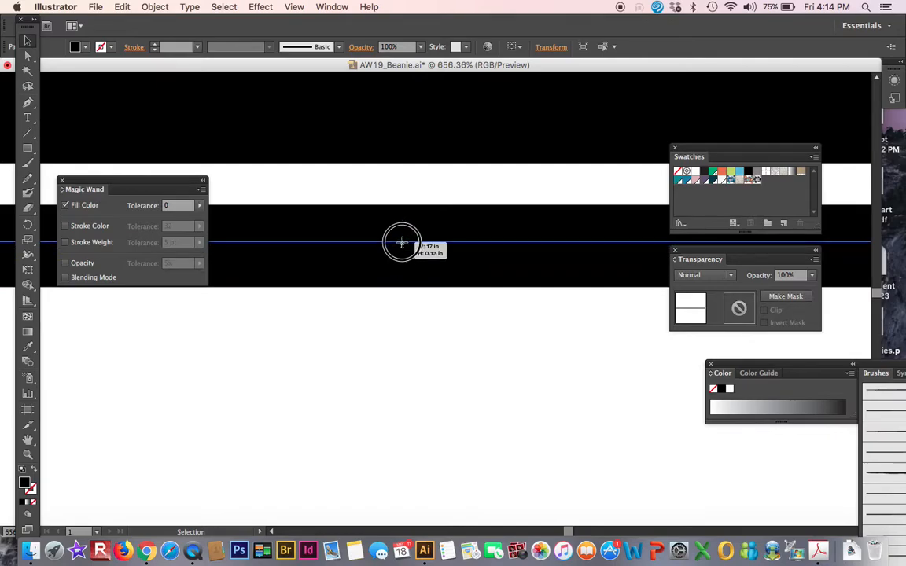
left_click_drag(401, 243, 433, 275)
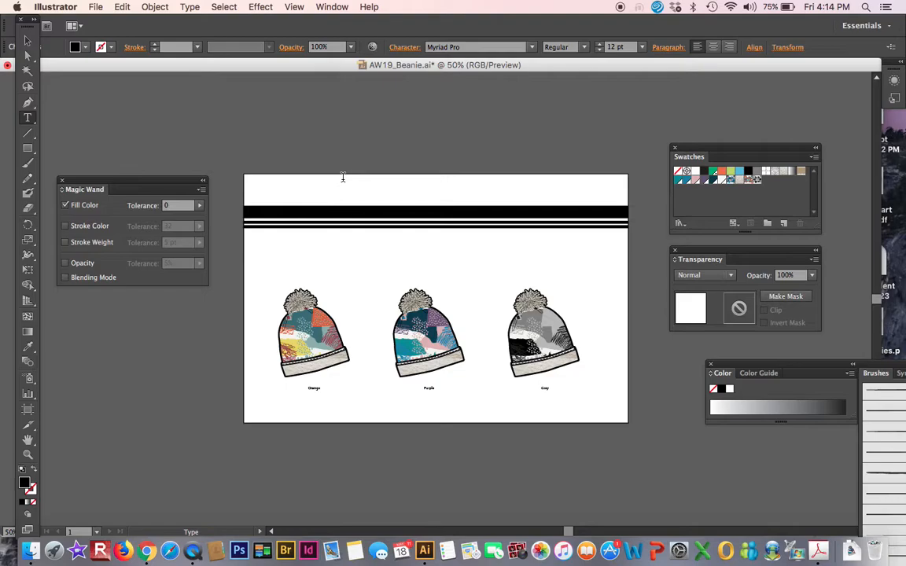
Type 'Print Colorway Creation Project' top left and place the white designer name on the black bar.
left_click(267, 188)
type("Print Colorway Creation Project")
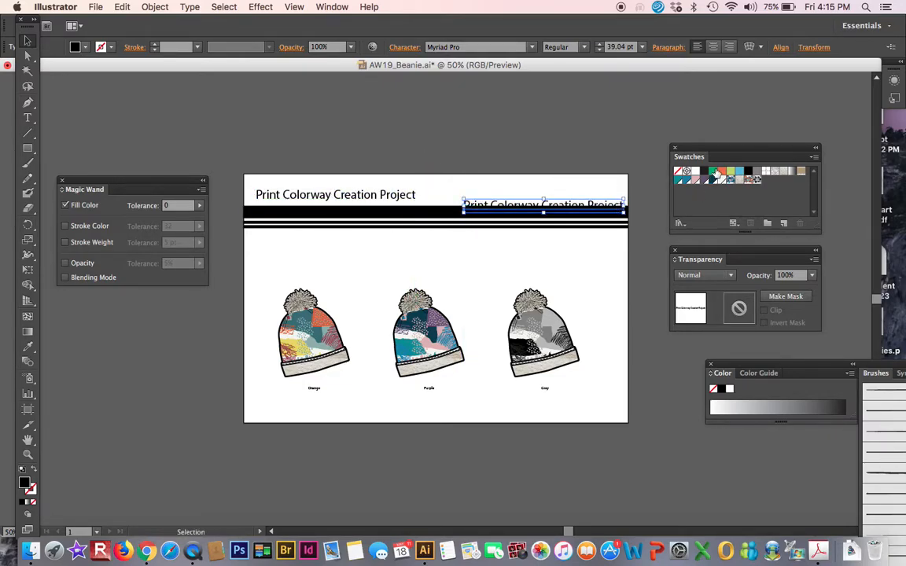
left_click(543, 206)
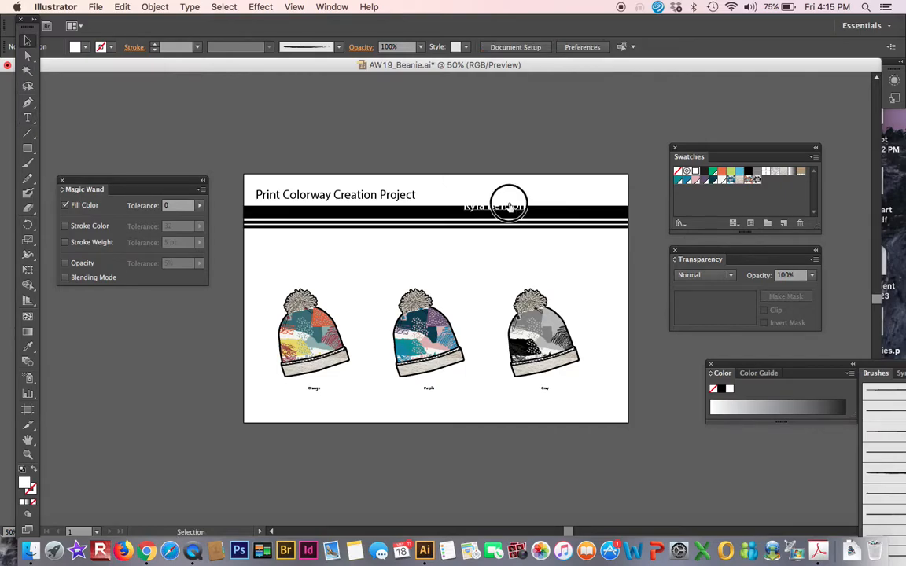
left_click_drag(507, 206, 590, 211)
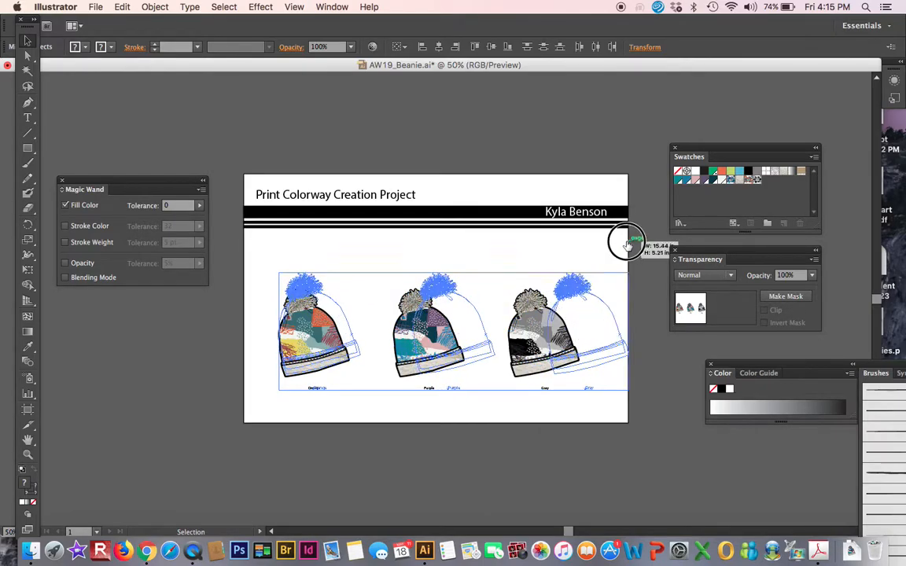
Scale up the three beanies and labels to span the board, then select the purple beanie.
left_click_drag(625, 240, 456, 295)
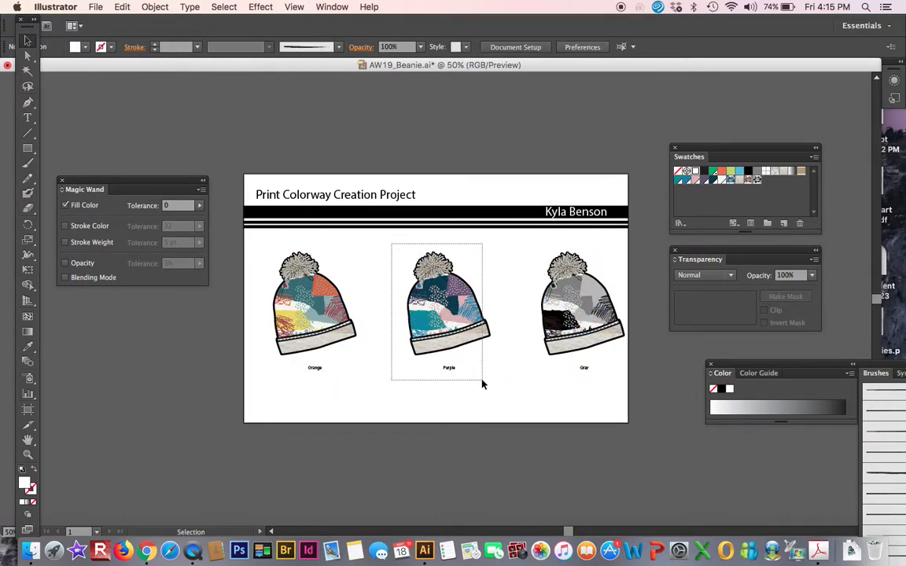
left_click(436, 307)
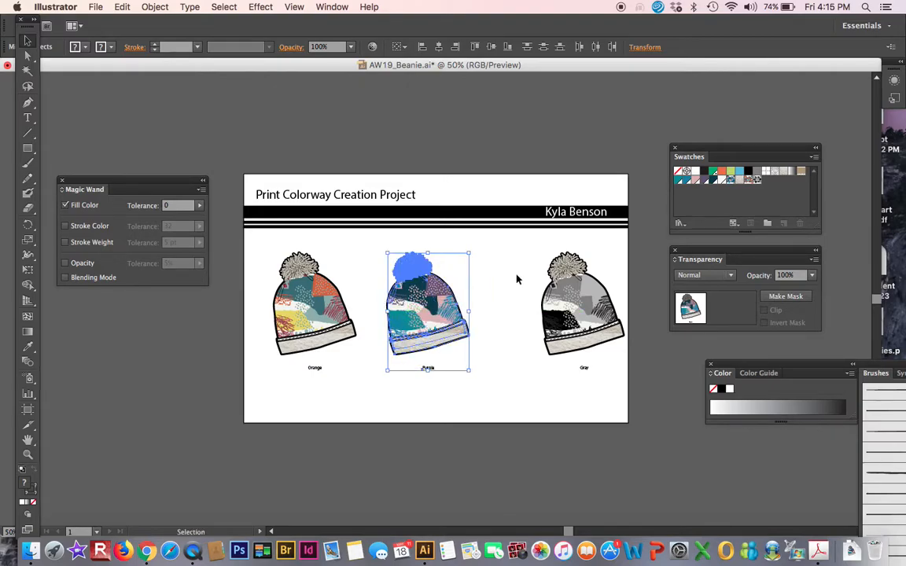